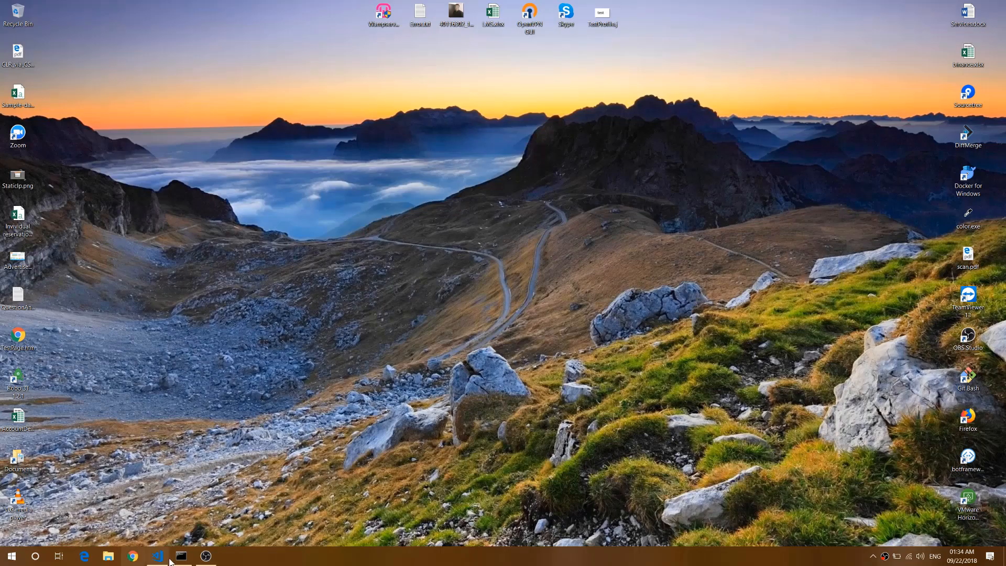
Run npm start in the vscode-debug folder from Command Prompt until it compiles.
left_click(180, 556)
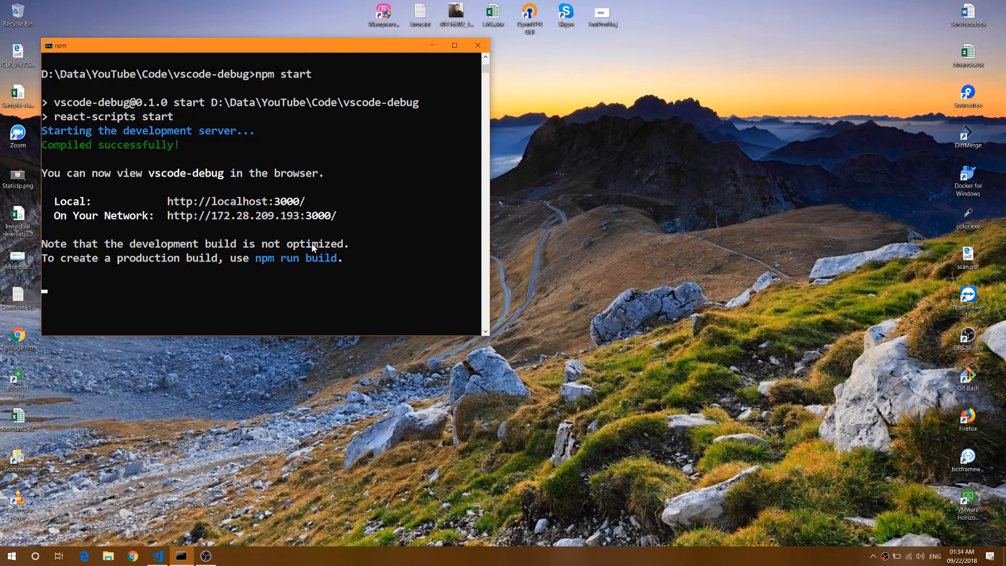
mouse_move(289, 91)
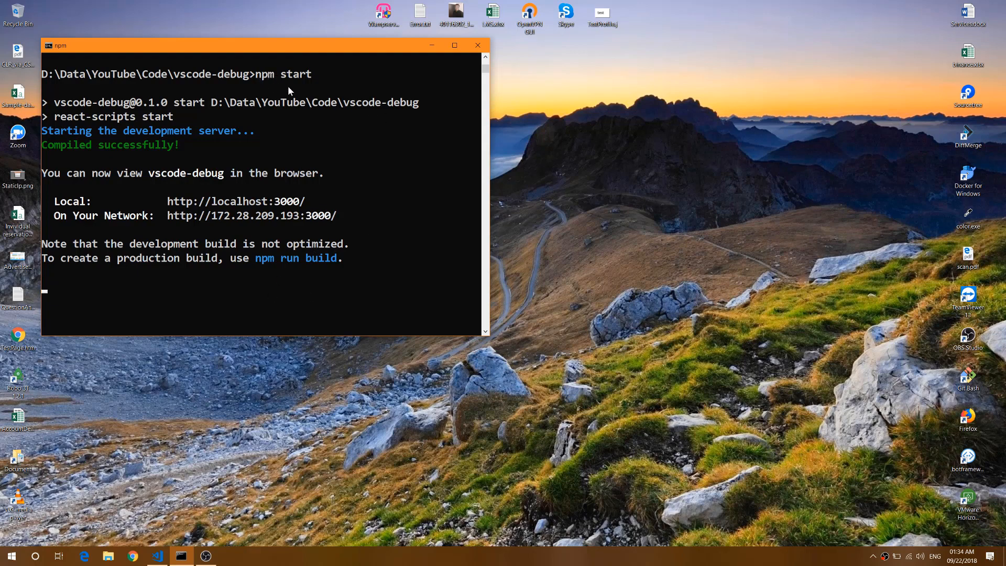
mouse_move(243, 178)
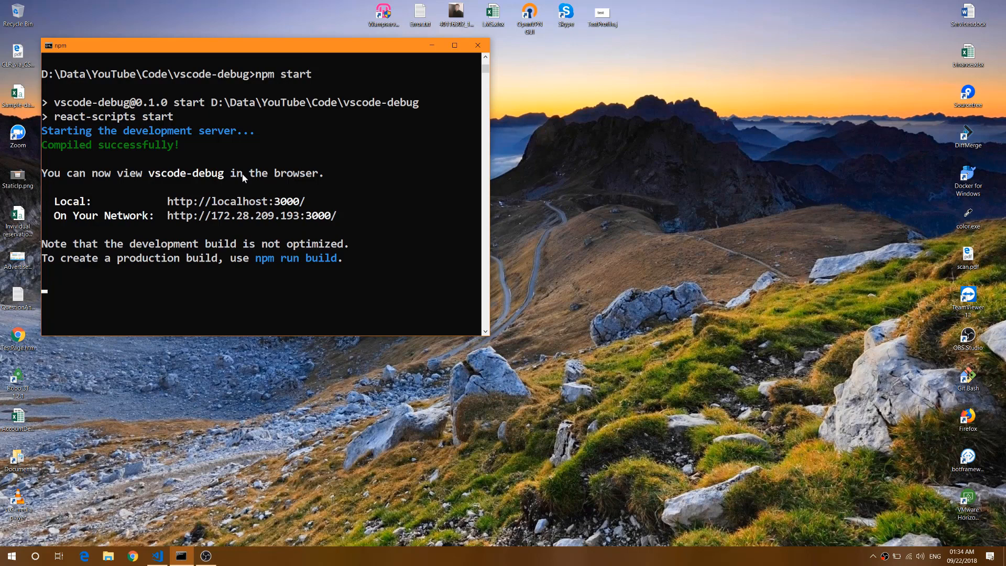
mouse_move(166, 203)
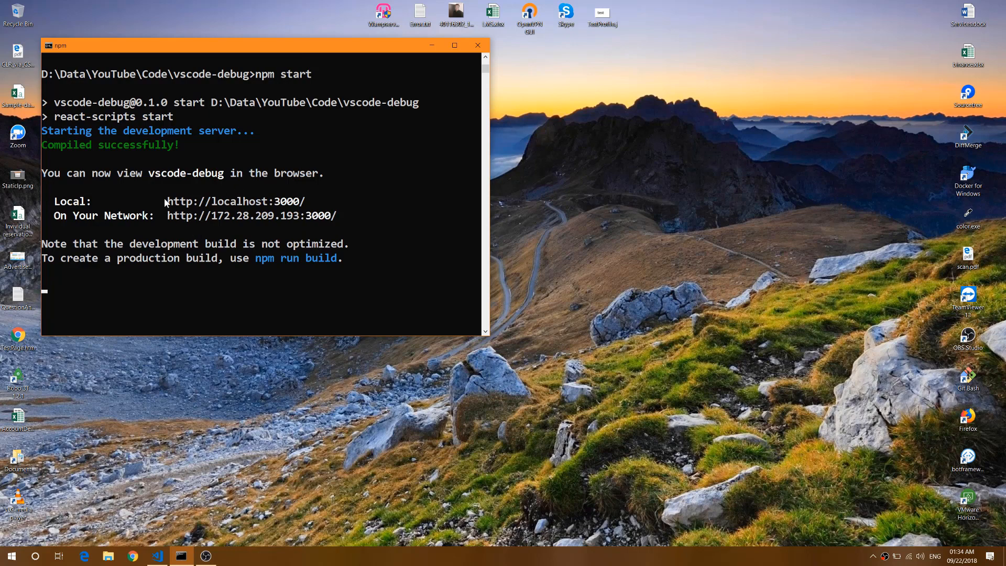
mouse_move(132, 555)
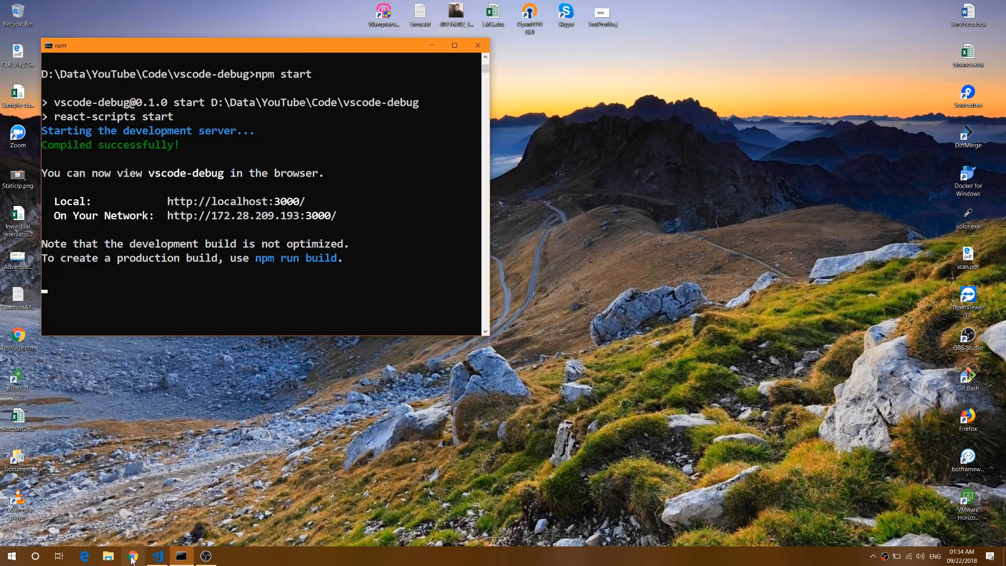
Load localhost:3000 in Chrome to show the Welcome to React page.
left_click(132, 555)
type("local")
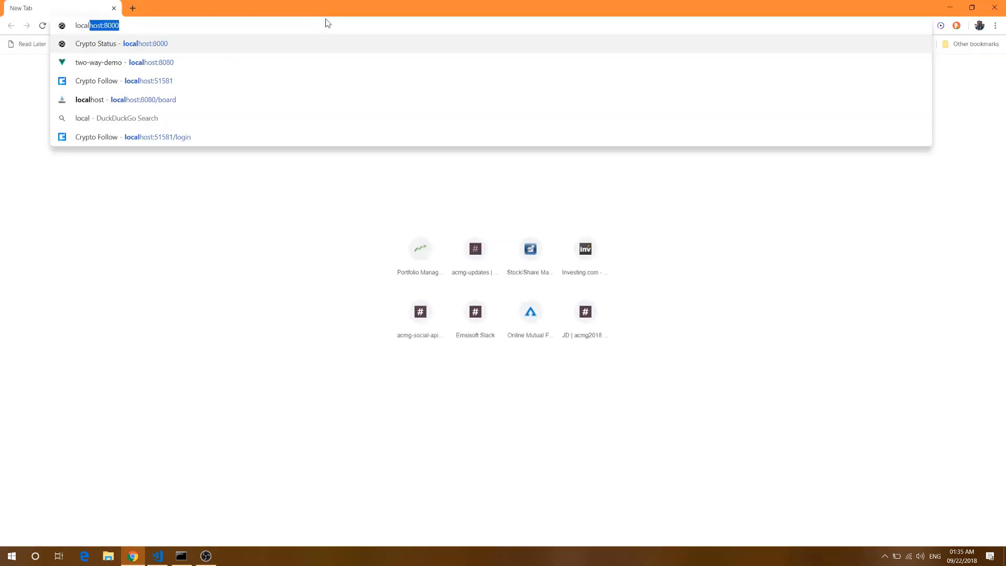
key("Backspace")
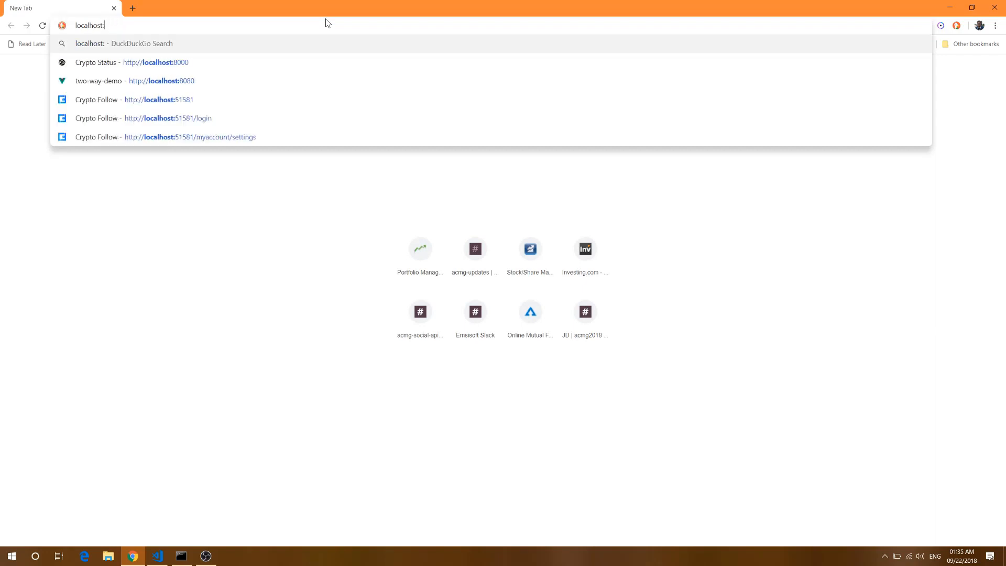
type("3000")
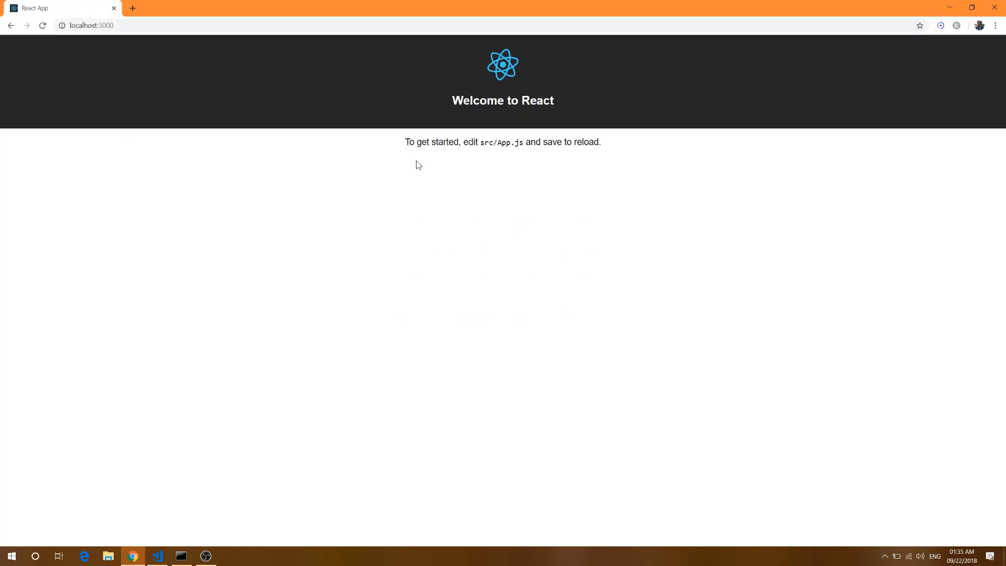
mouse_move(212, 468)
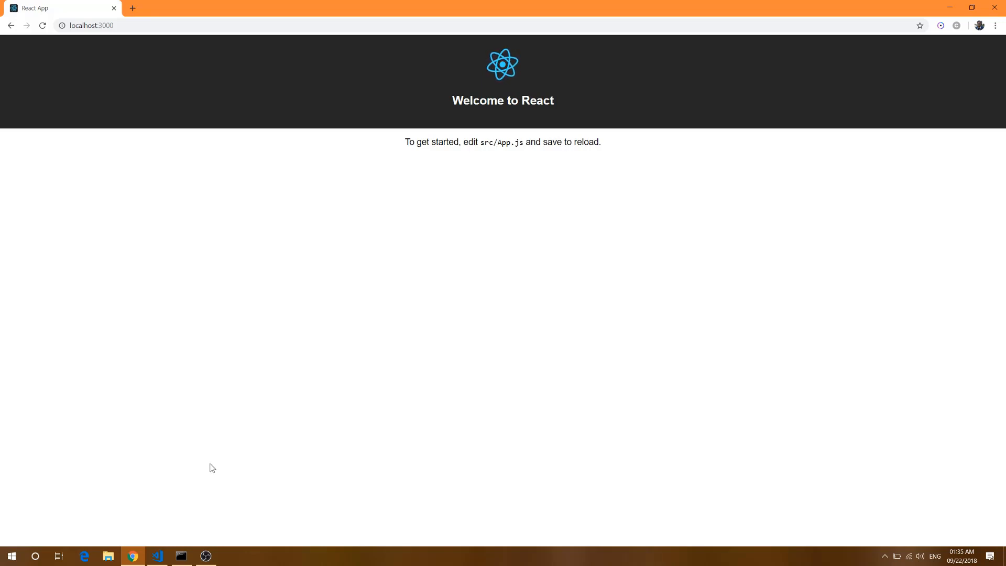
Review App.js in VS Code, selecting App and Component, with a line-10 breakpoint.
left_click(157, 556)
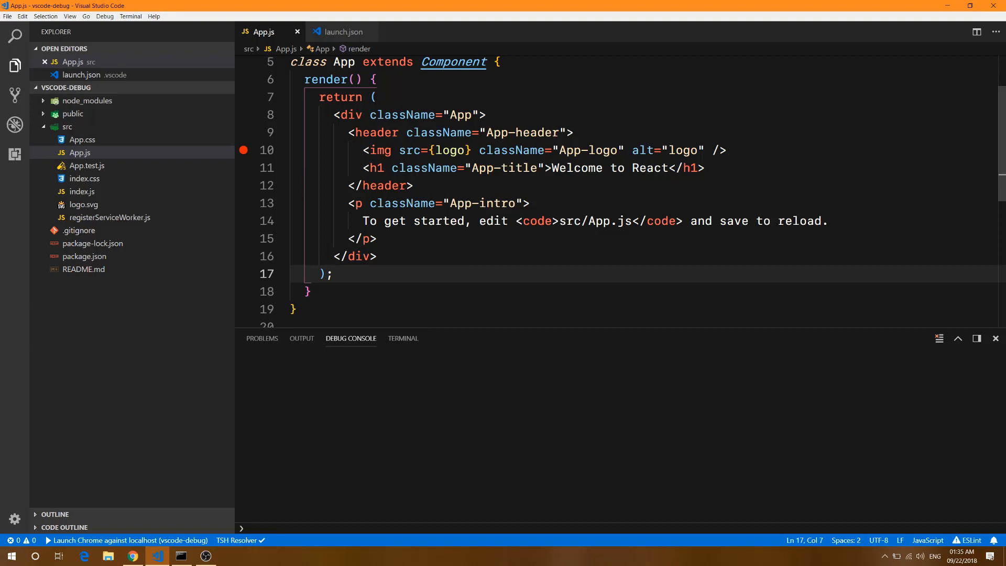
double_click(344, 62)
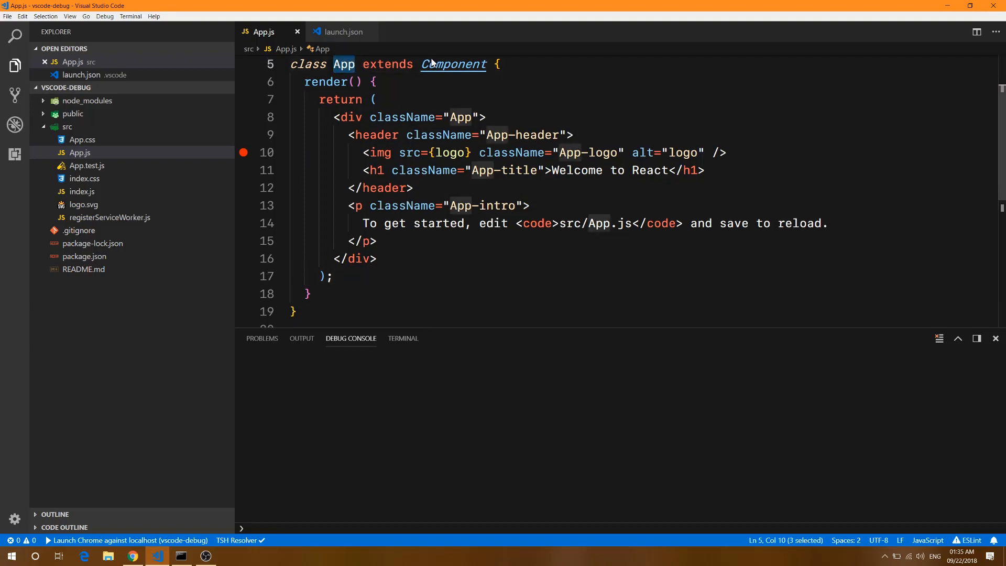
double_click(452, 64)
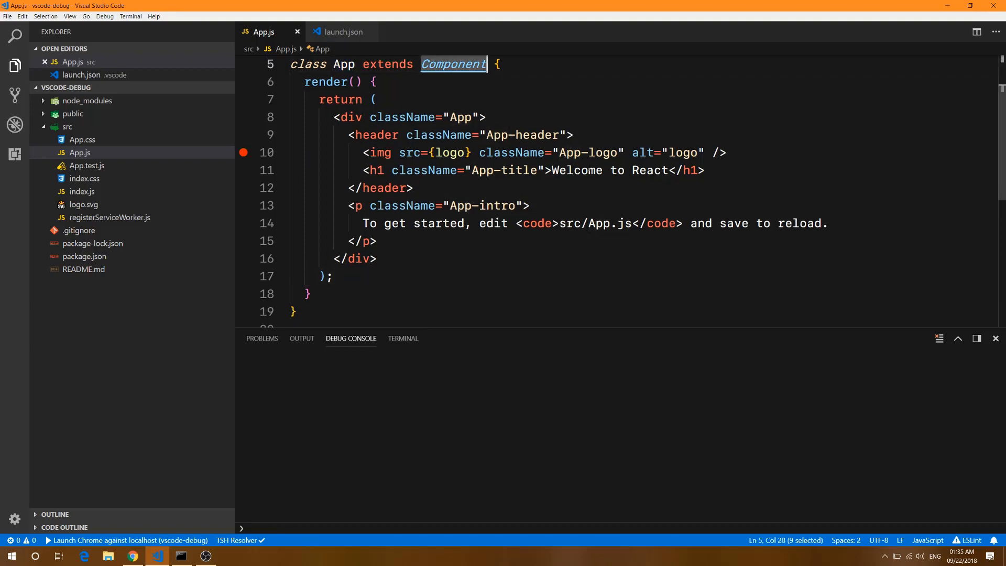
scroll("up", 3)
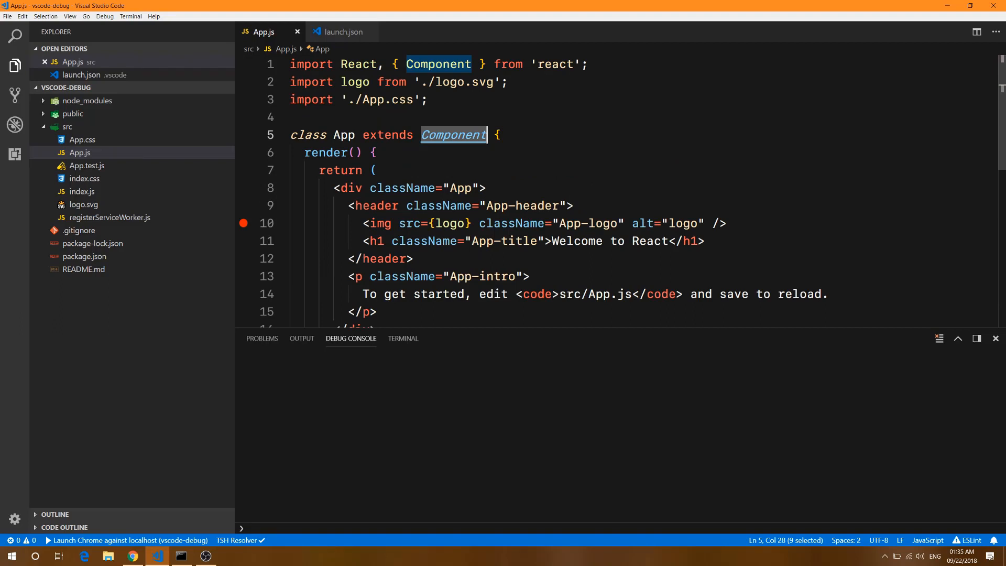
scroll("down", 3)
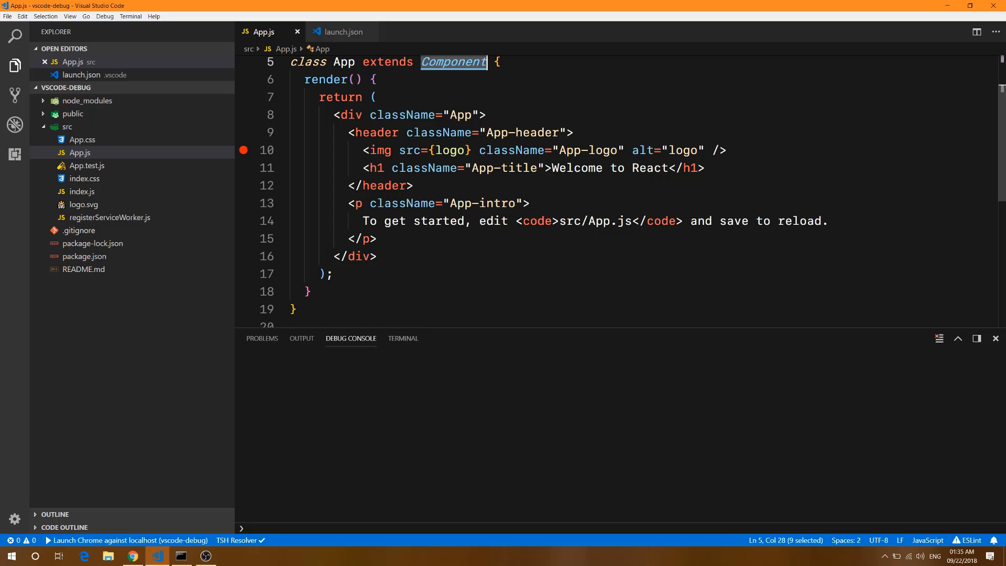
left_click(996, 338)
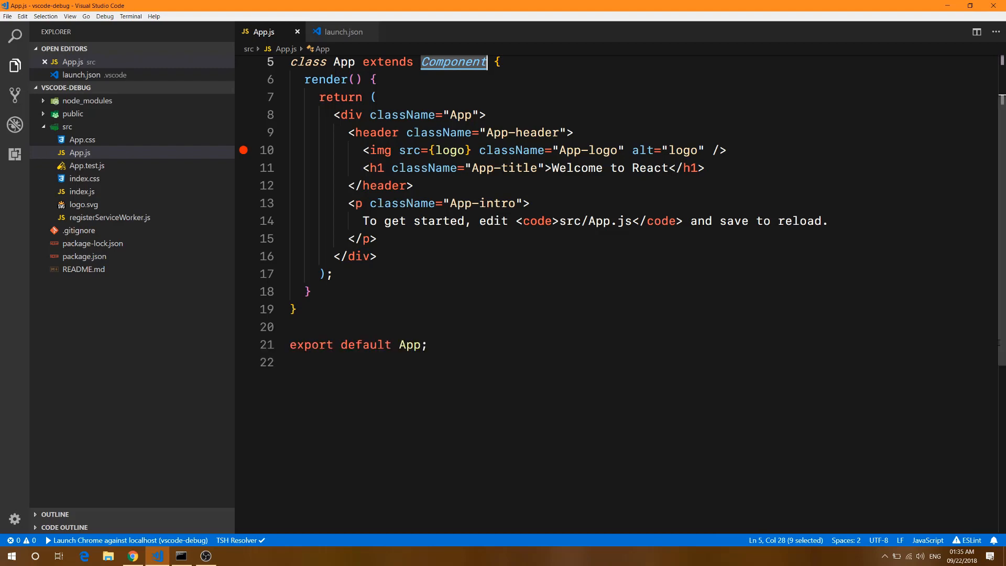
mouse_move(74, 172)
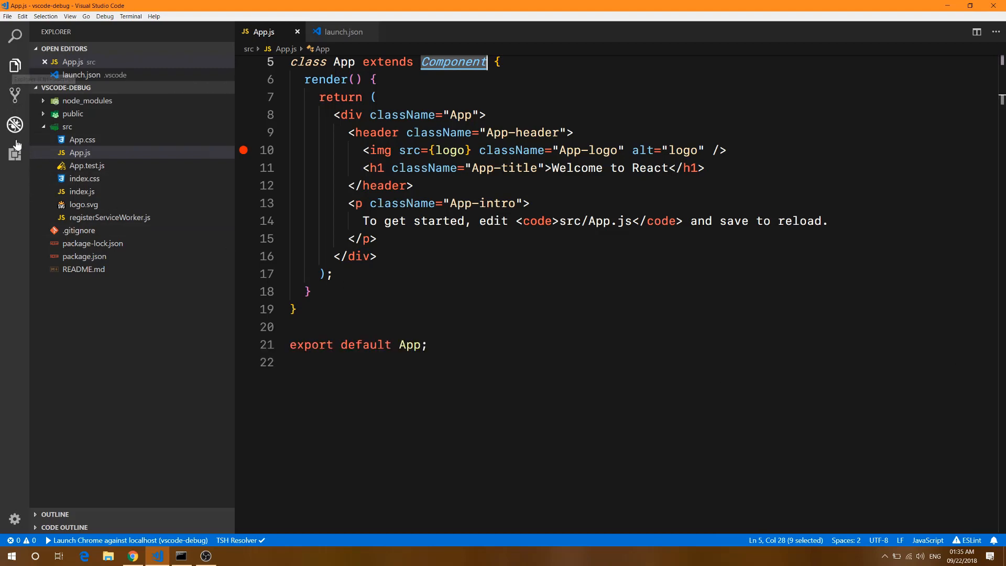
Search extensions for 'debugger' and read Debugger for Chrome's example launch configurations.
left_click(15, 154)
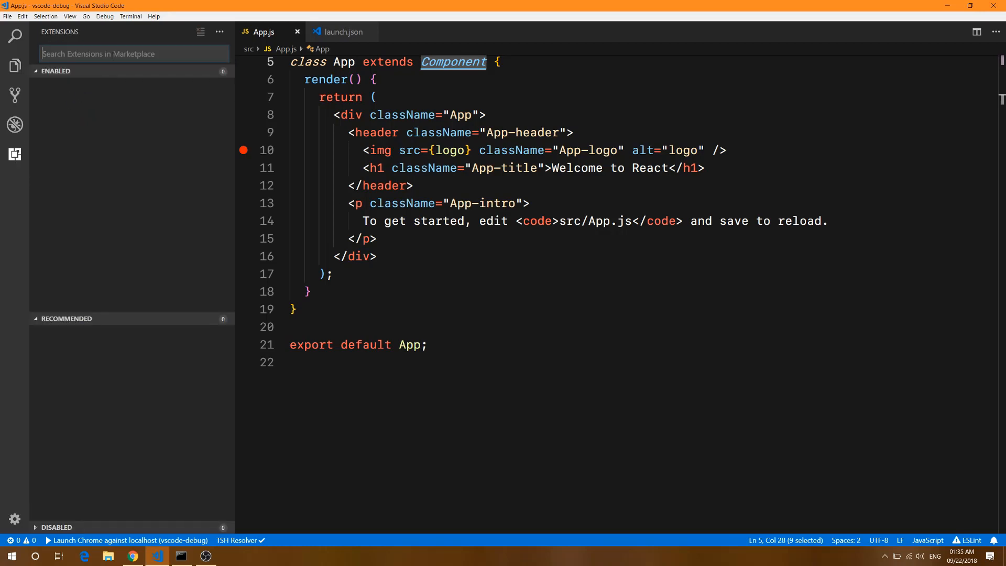
type("debugger")
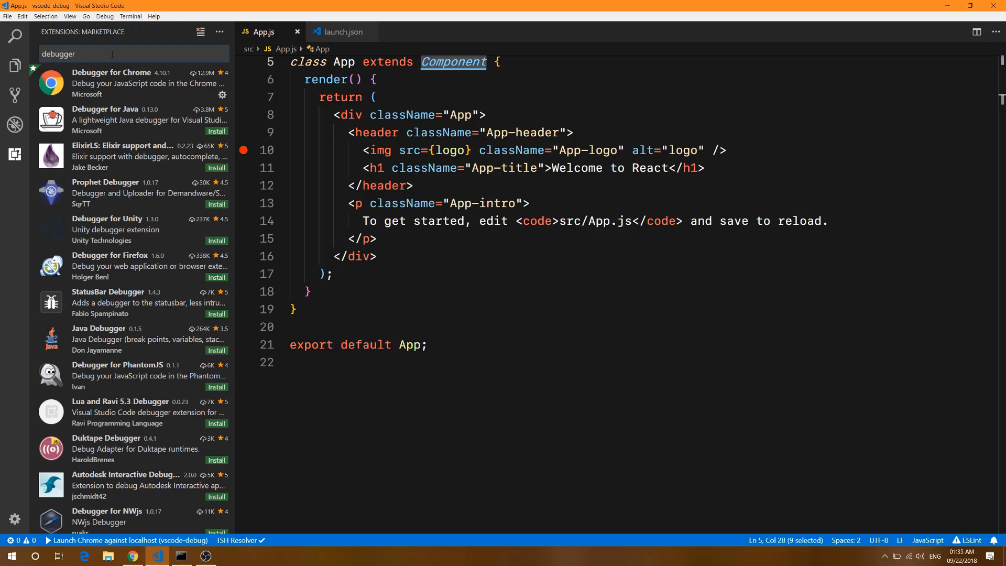
left_click(128, 82)
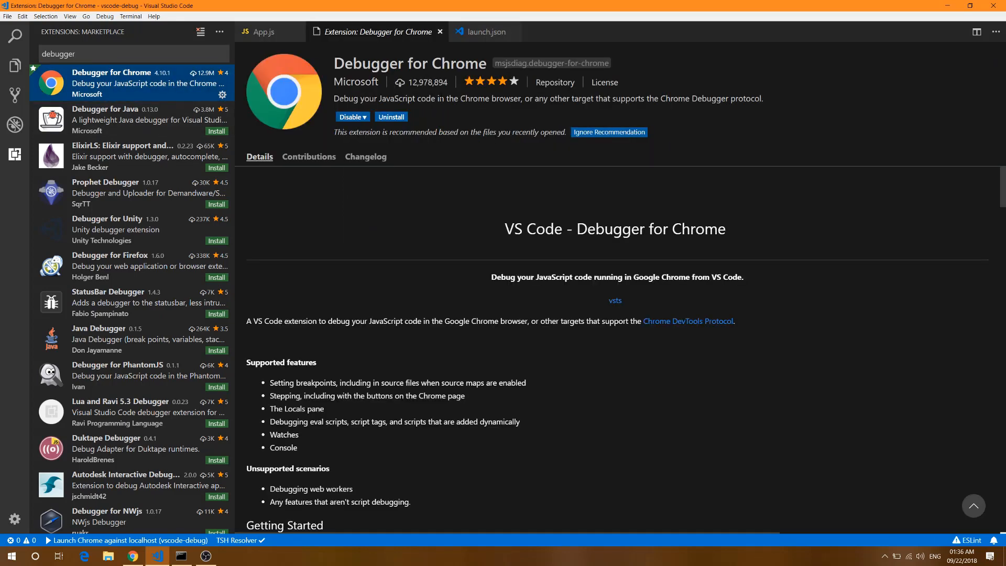
scroll("down", 3)
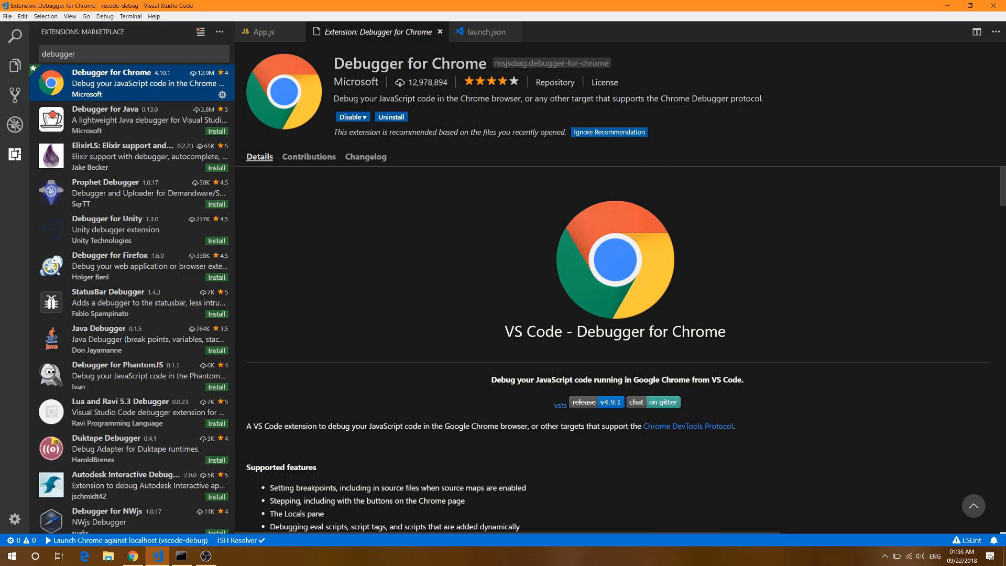
mouse_move(442, 125)
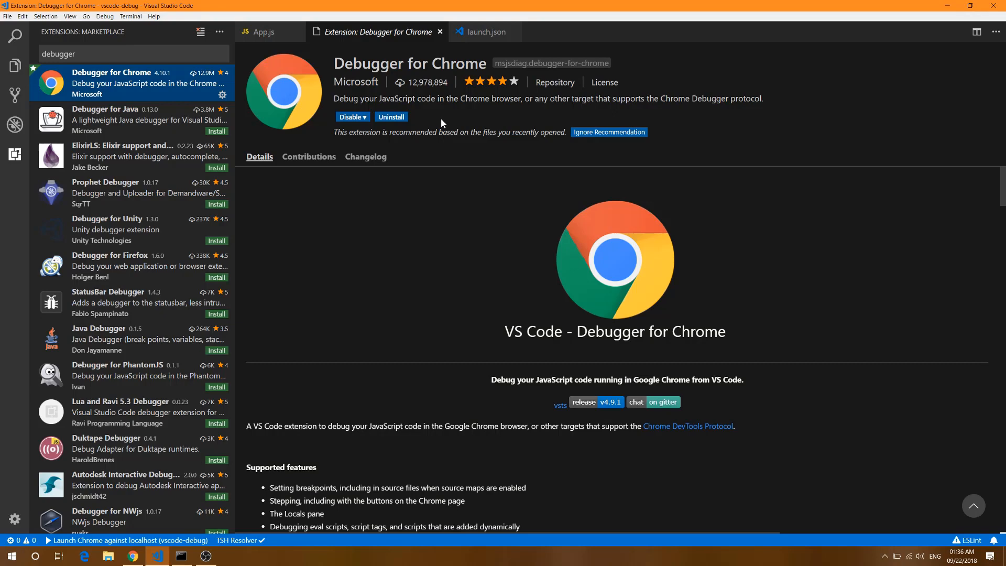
mouse_move(484, 261)
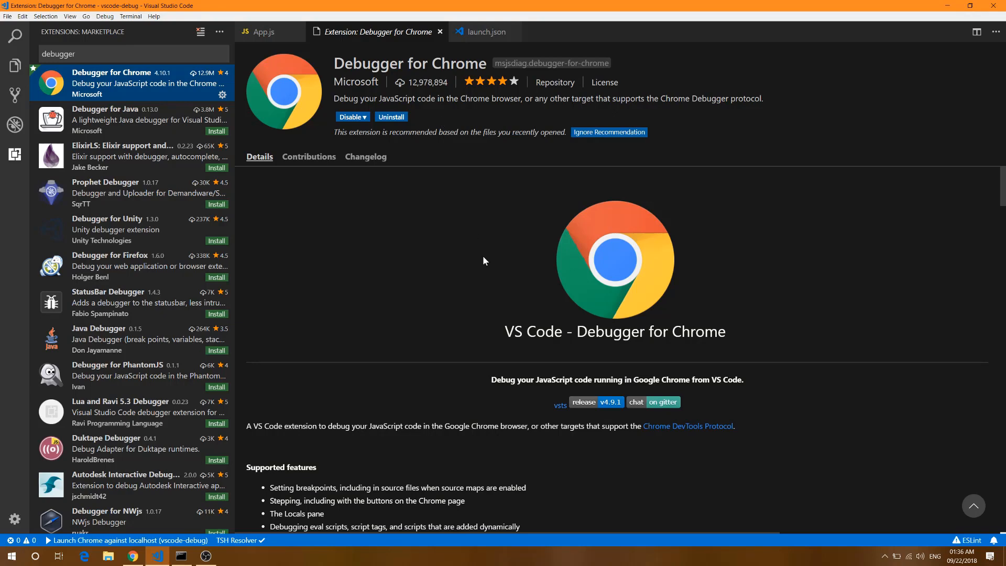
scroll("down", 3)
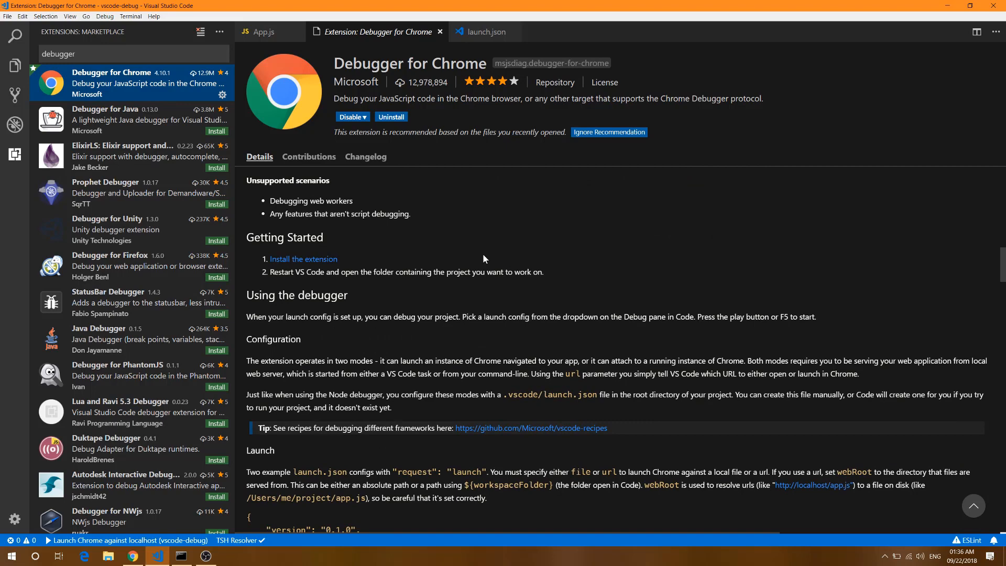
scroll("down", 3)
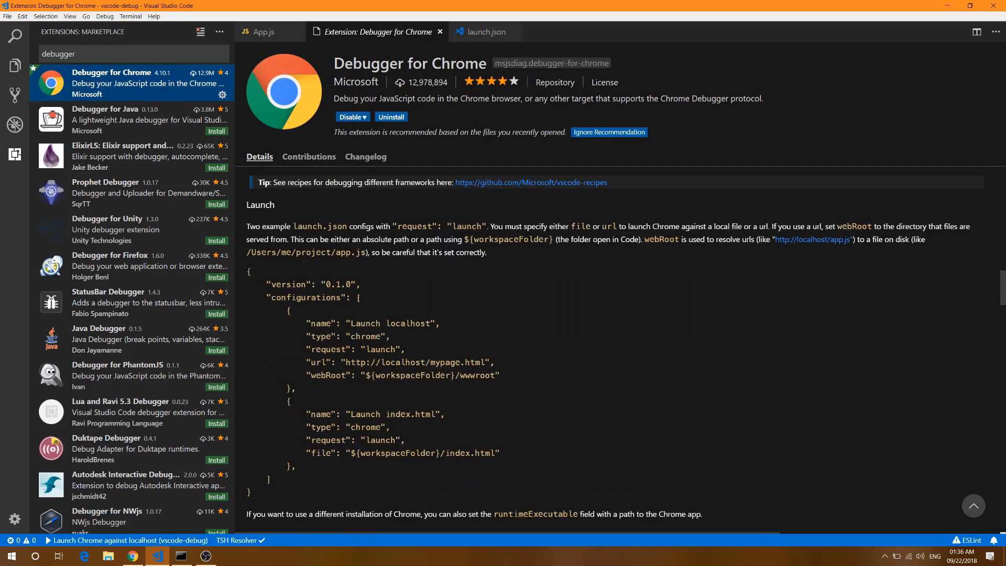
mouse_move(441, 32)
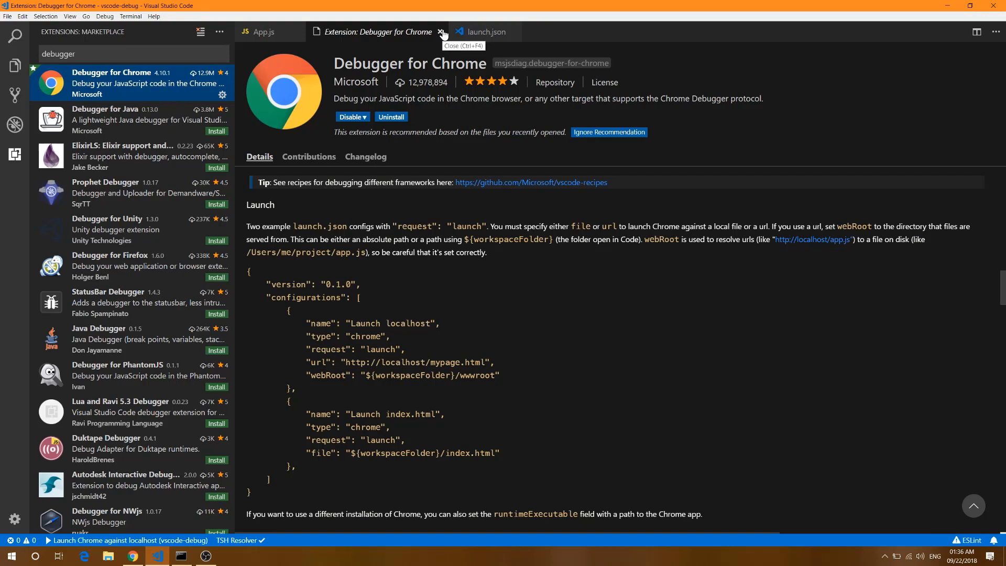
Close the extension page and show the Debug view with Launch Chrome against localhost.
left_click(442, 31)
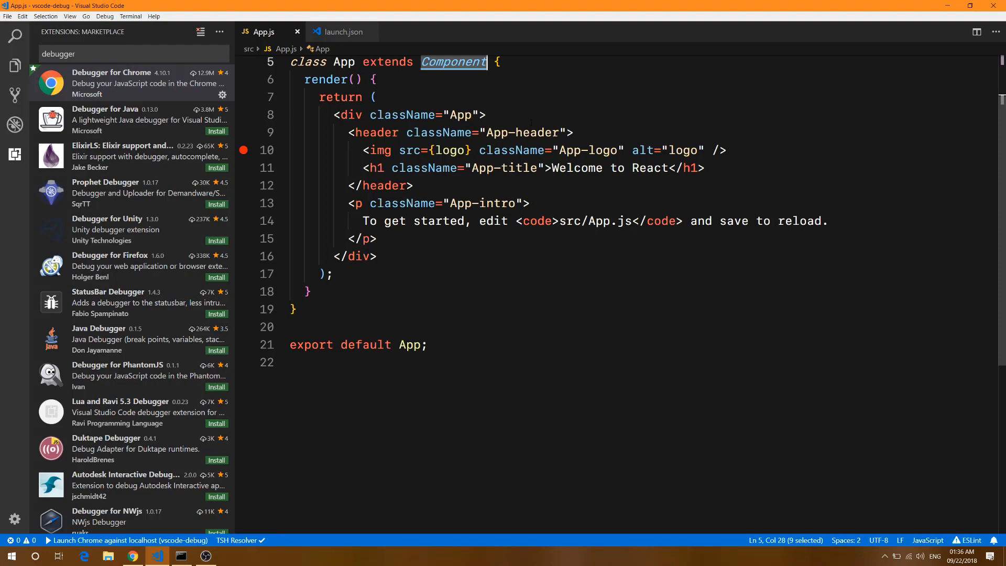
mouse_move(14, 125)
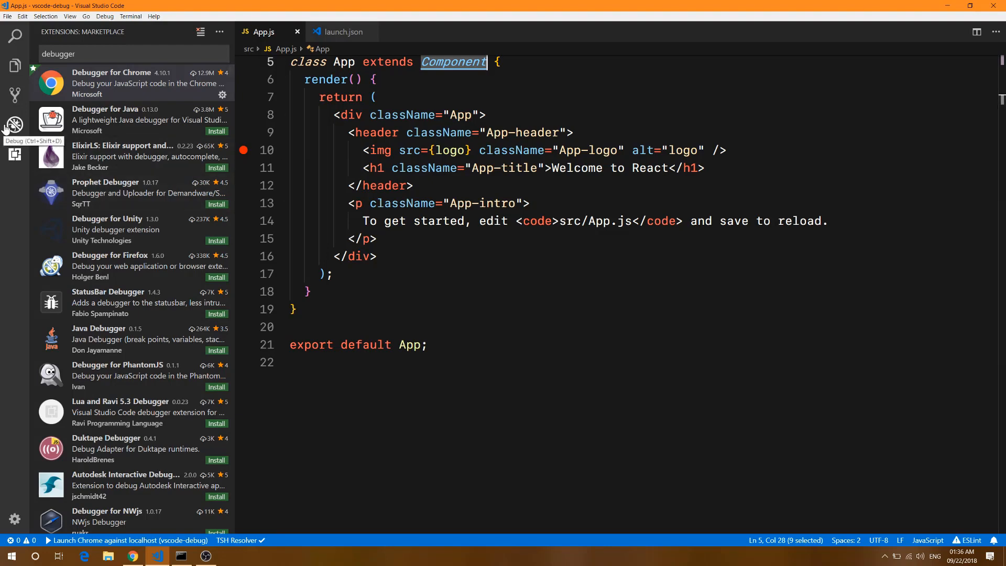
left_click(14, 125)
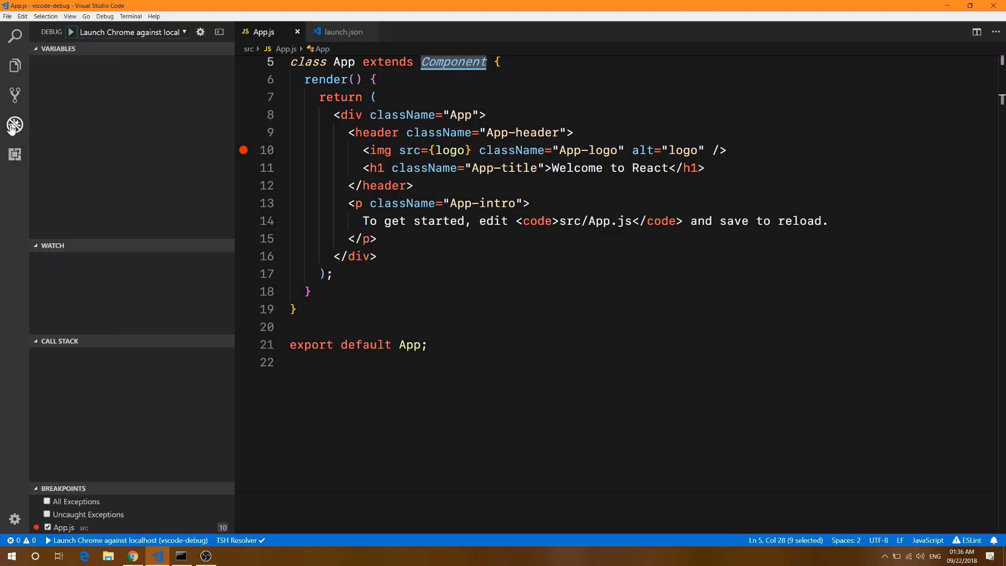
mouse_move(133, 32)
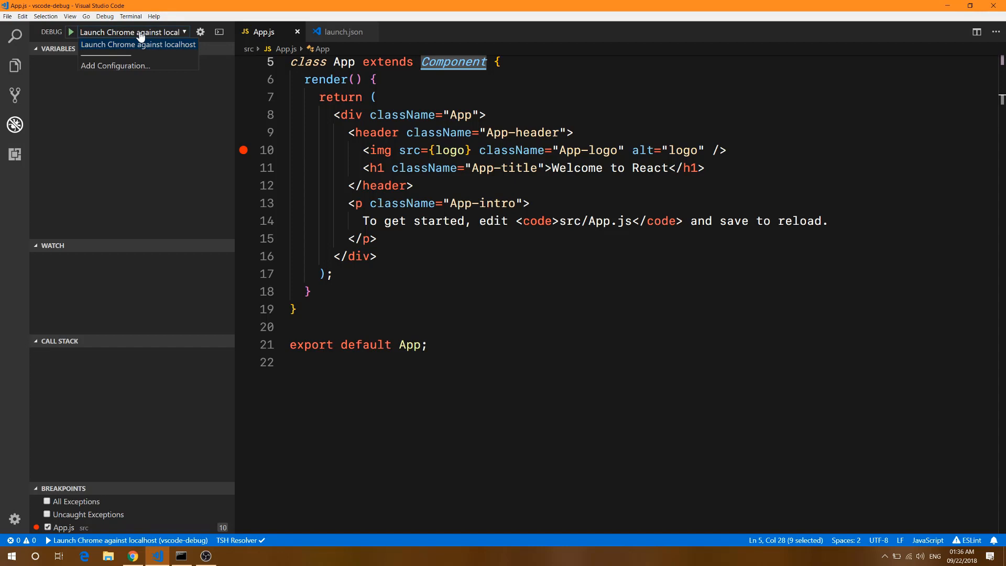
mouse_move(143, 78)
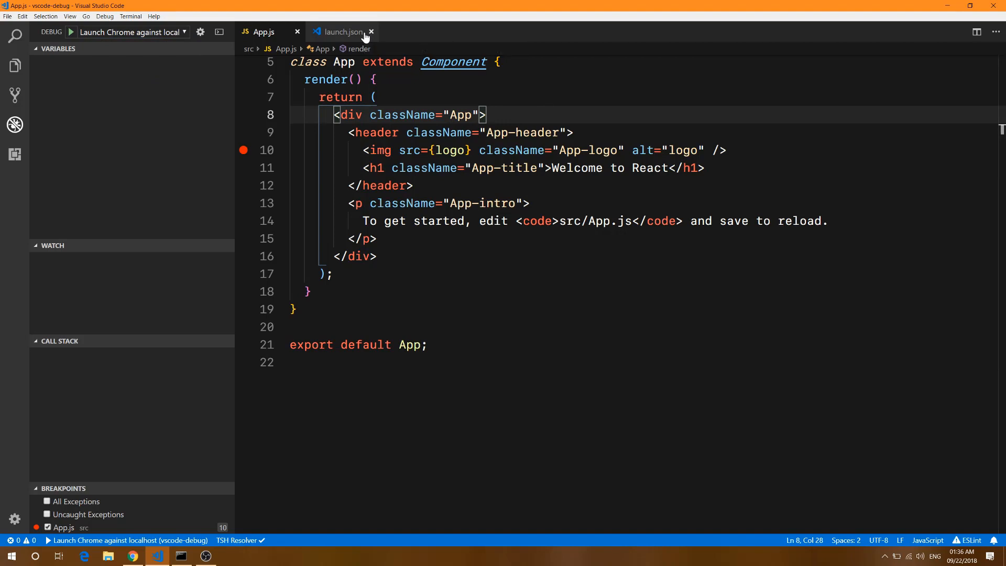
mouse_move(363, 37)
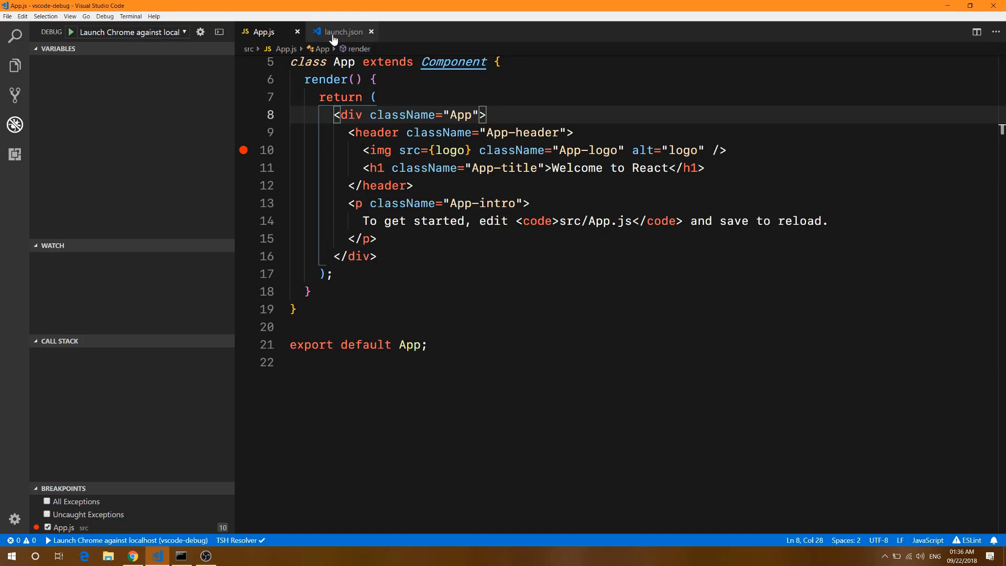
left_click(342, 31)
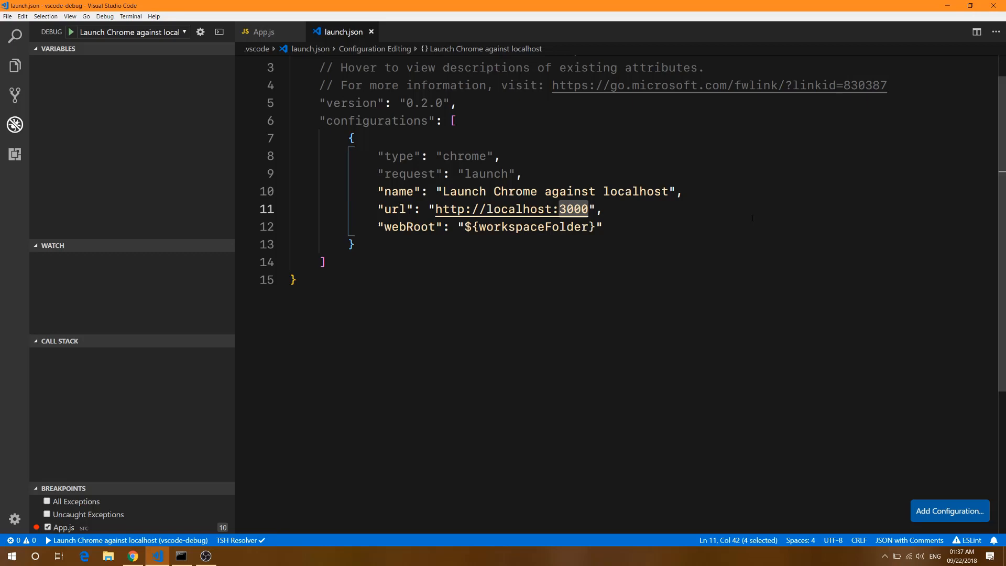
mouse_move(509, 208)
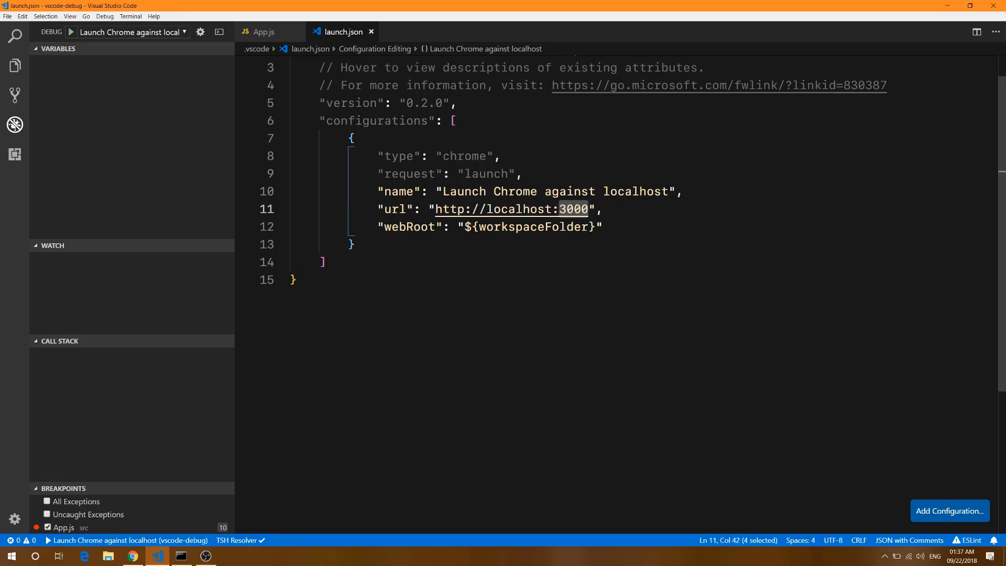
mouse_move(509, 208)
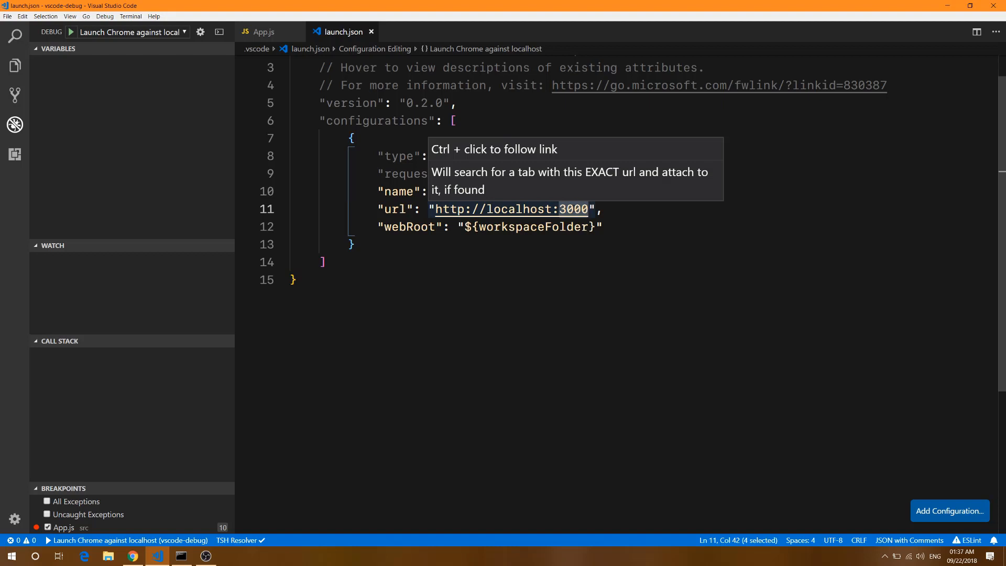
left_click(296, 279)
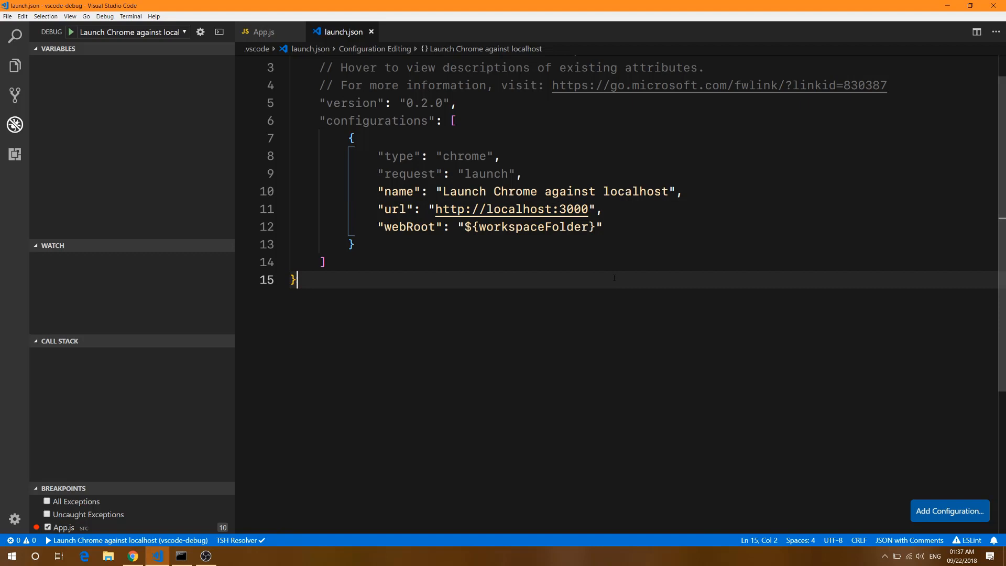
mouse_move(103, 125)
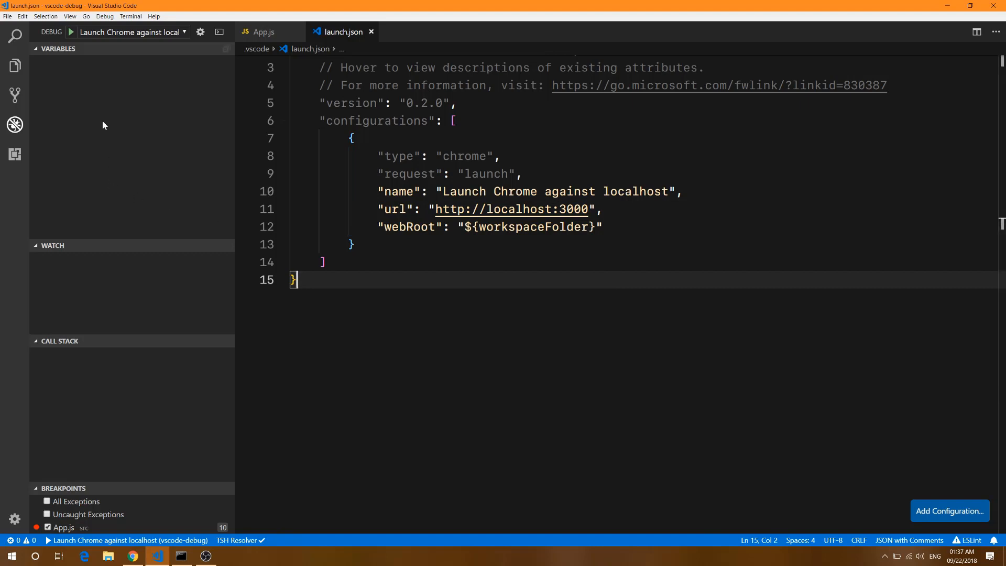
mouse_move(71, 31)
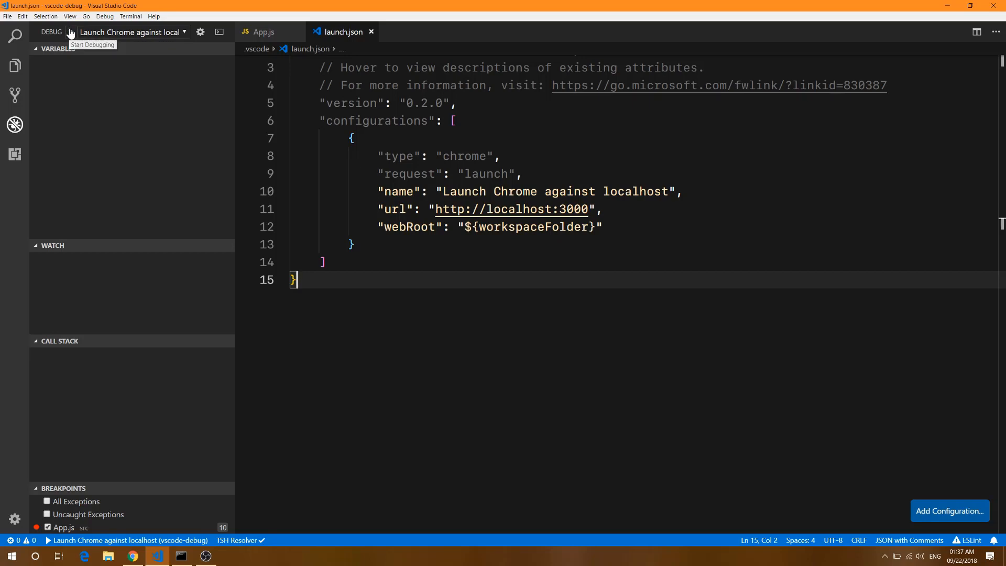
Start the Launch Chrome against localhost debug session until the line-10 breakpoint hits.
left_click(72, 32)
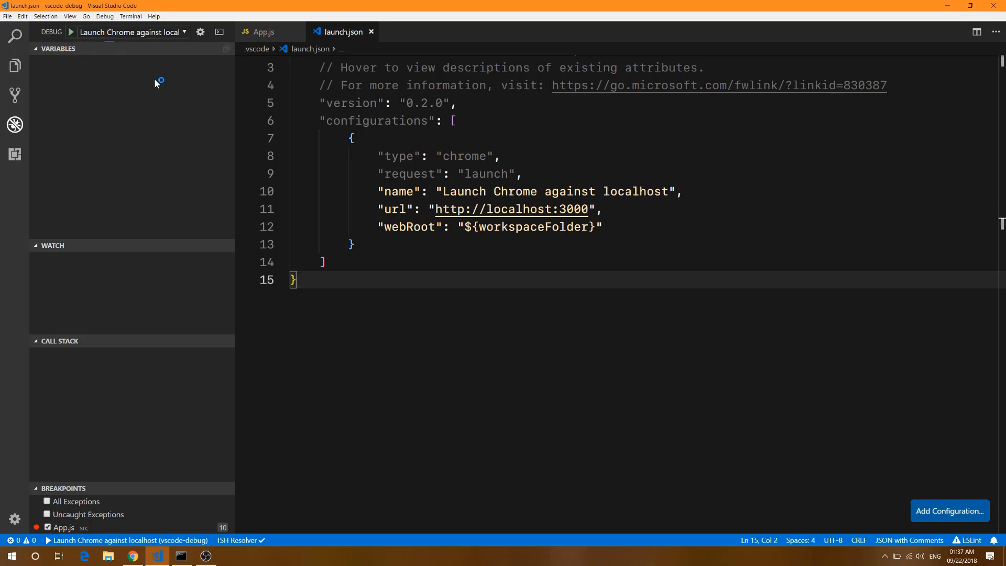
left_click(71, 32)
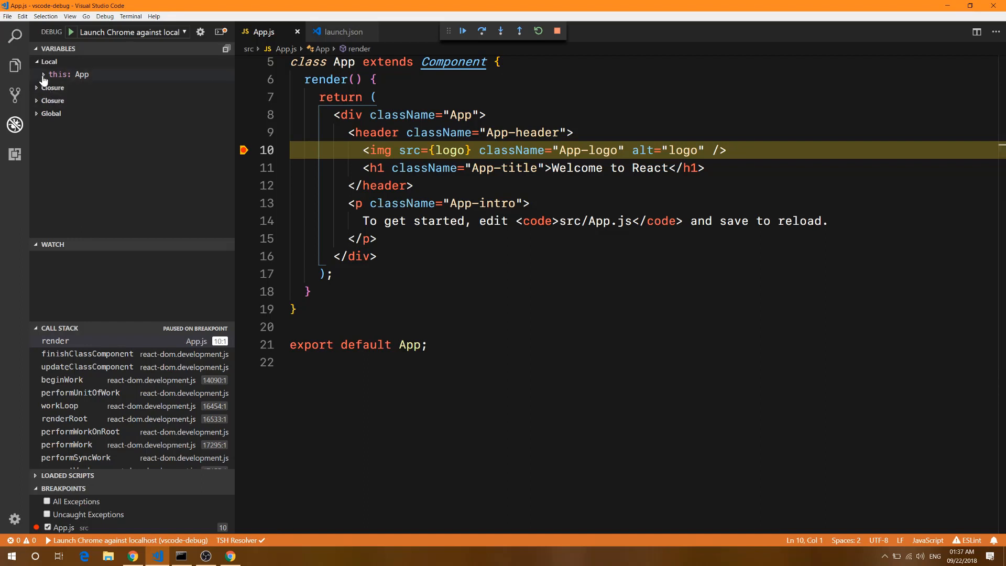
Expand 'this: App' and its empty props in Variables, then step past the line.
left_click(37, 74)
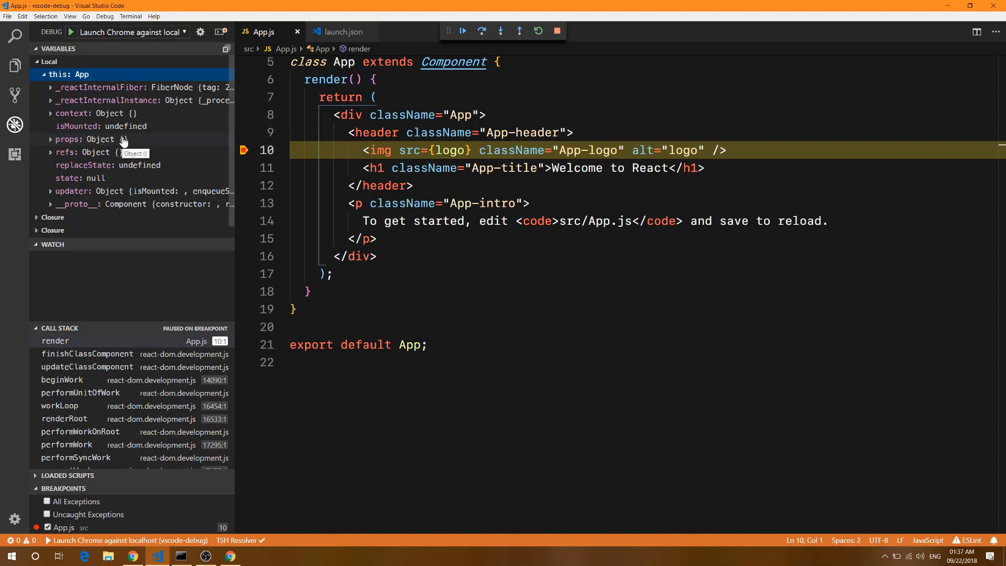
mouse_move(53, 152)
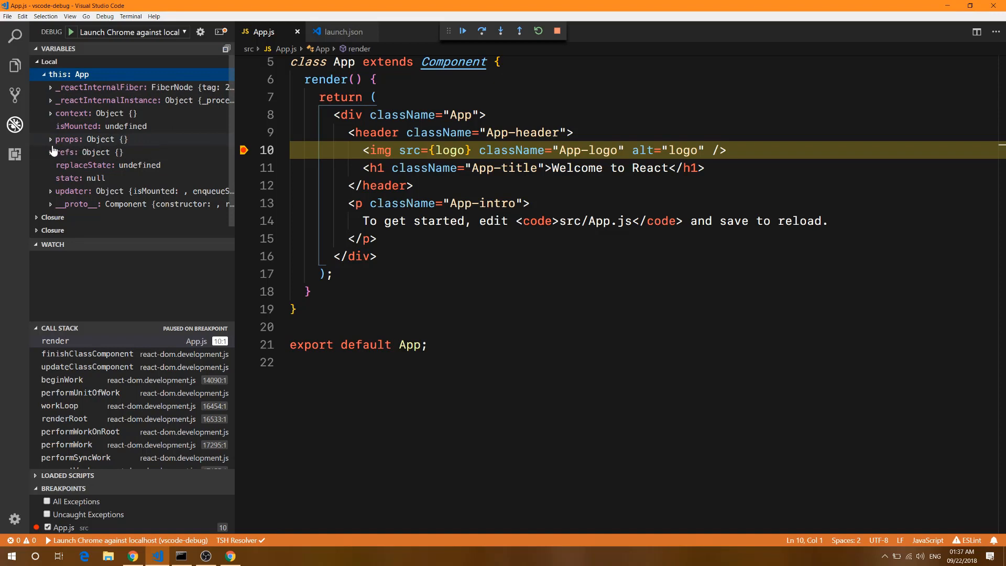
left_click(51, 138)
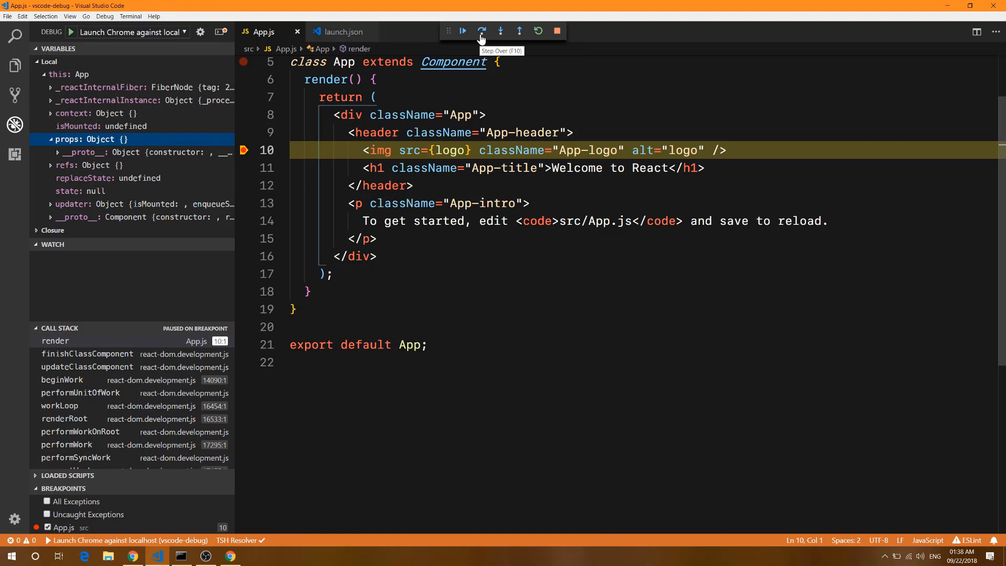
left_click(481, 31)
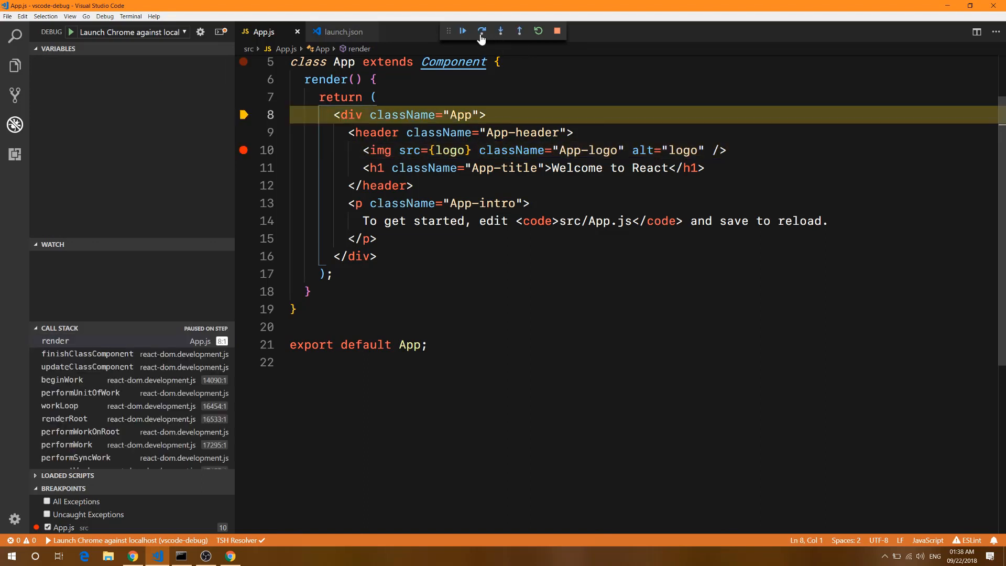
Step into react-dom's finishClassComponent, then close react-dom.development.js to return to App.js.
left_click(481, 31)
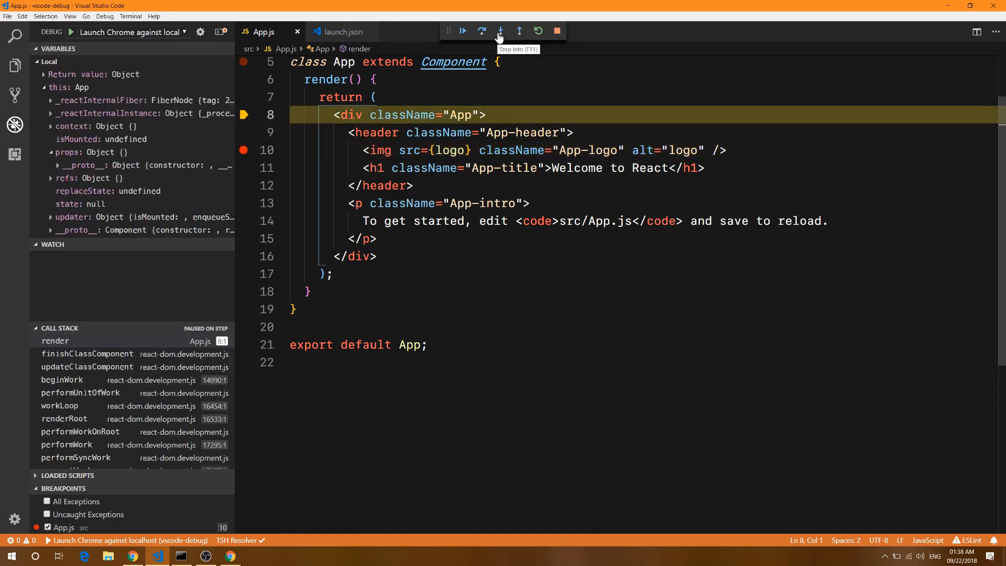
left_click(500, 31)
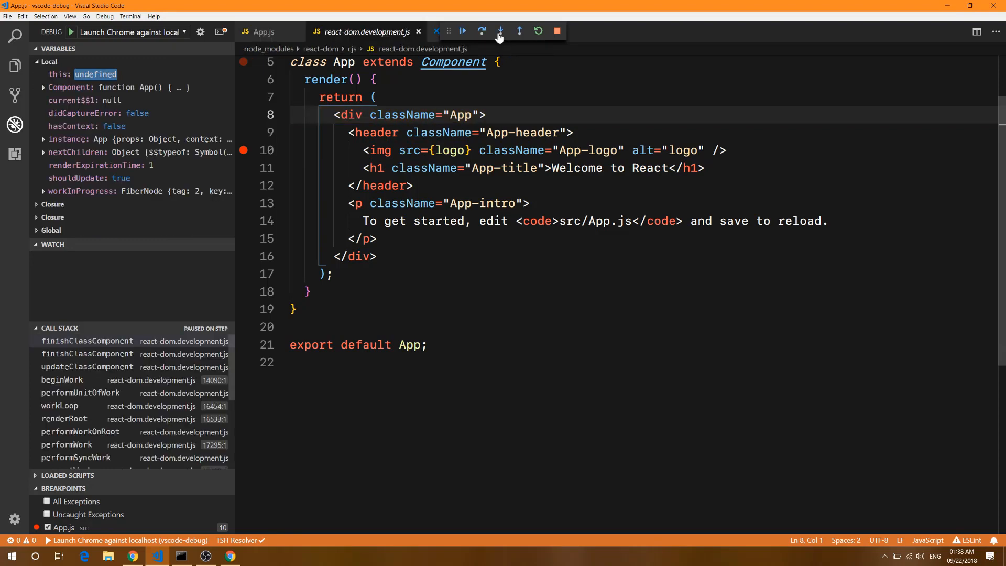
left_click(500, 31)
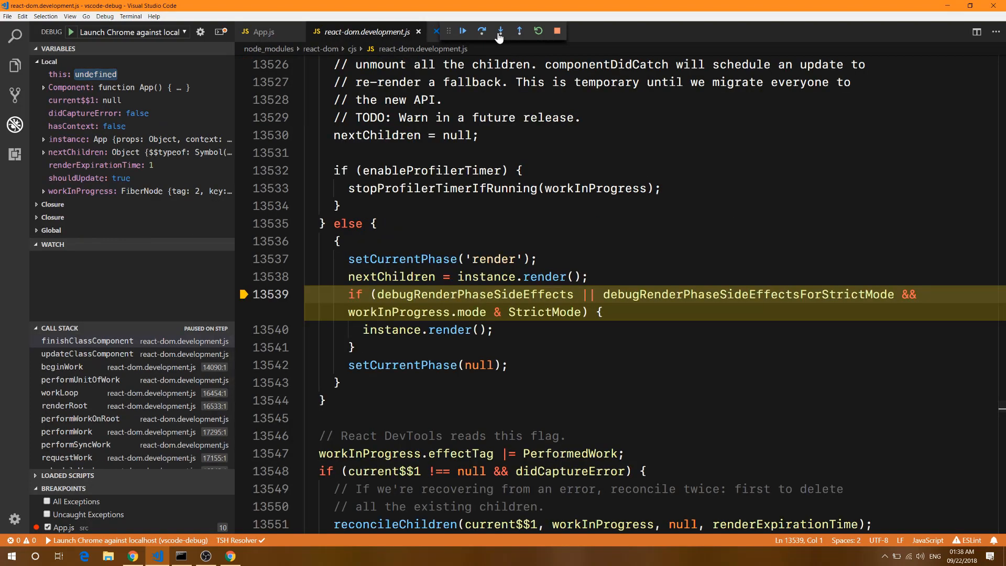
mouse_move(361, 38)
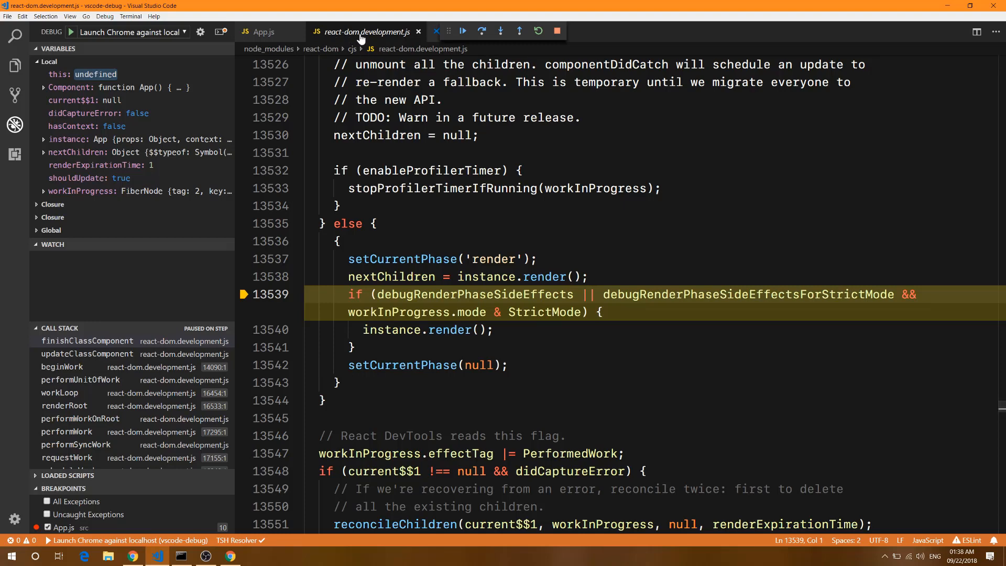
mouse_move(418, 31)
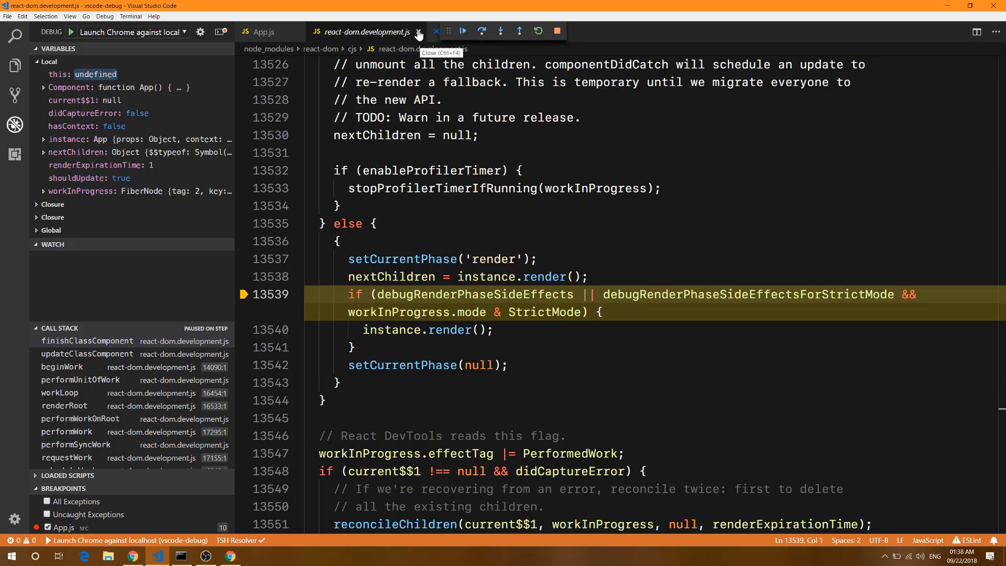
mouse_move(420, 32)
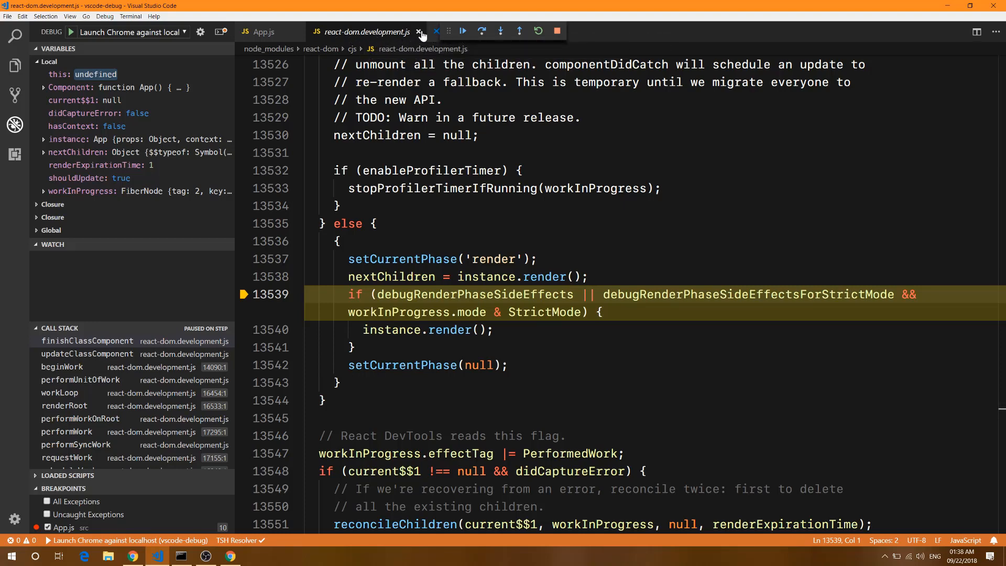
mouse_move(419, 31)
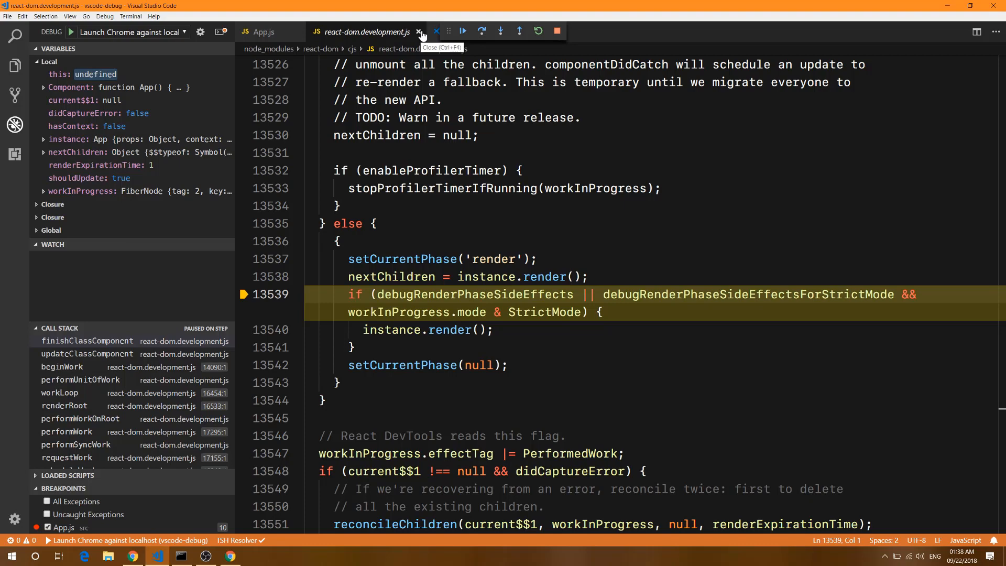
mouse_move(418, 32)
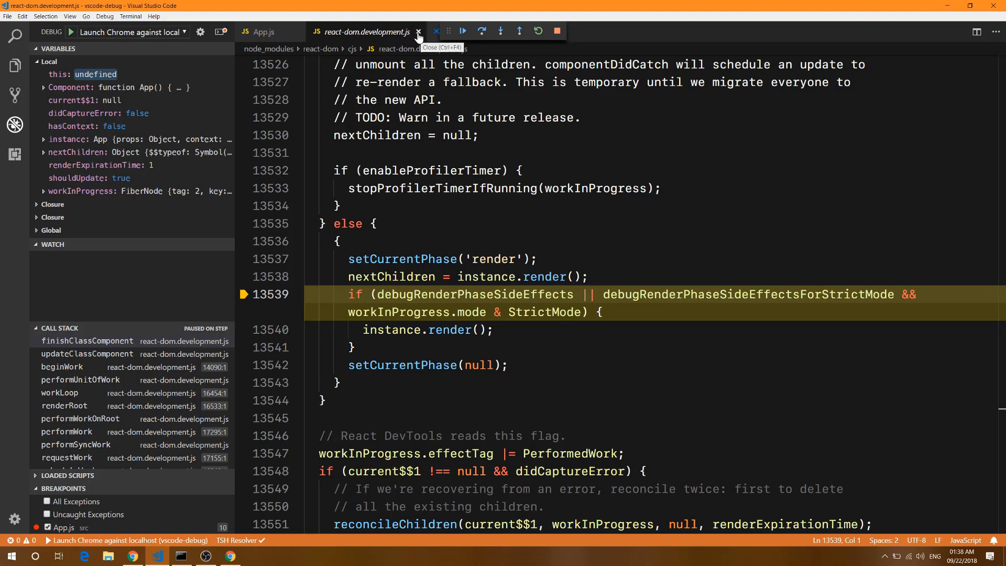
left_click(418, 31)
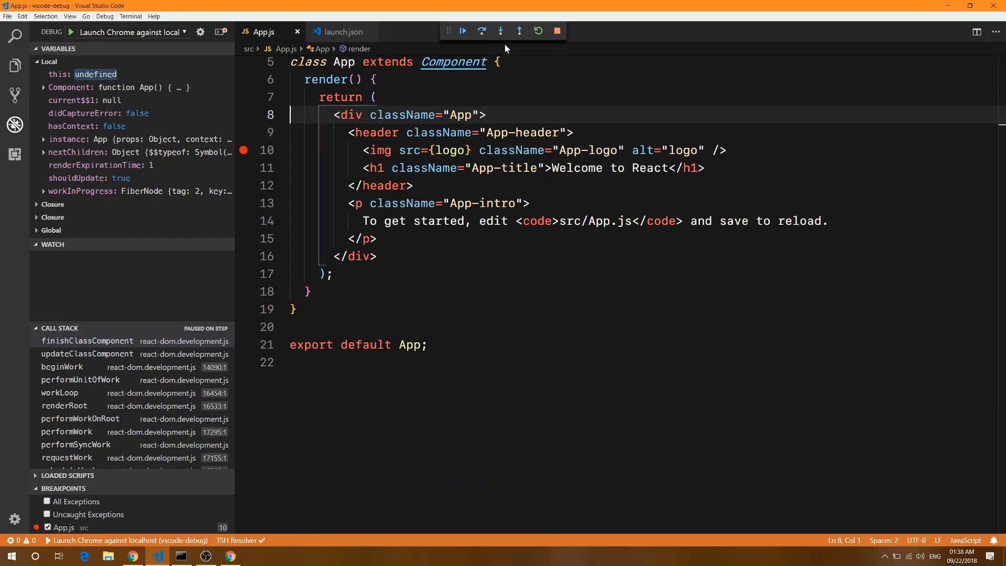
mouse_move(538, 31)
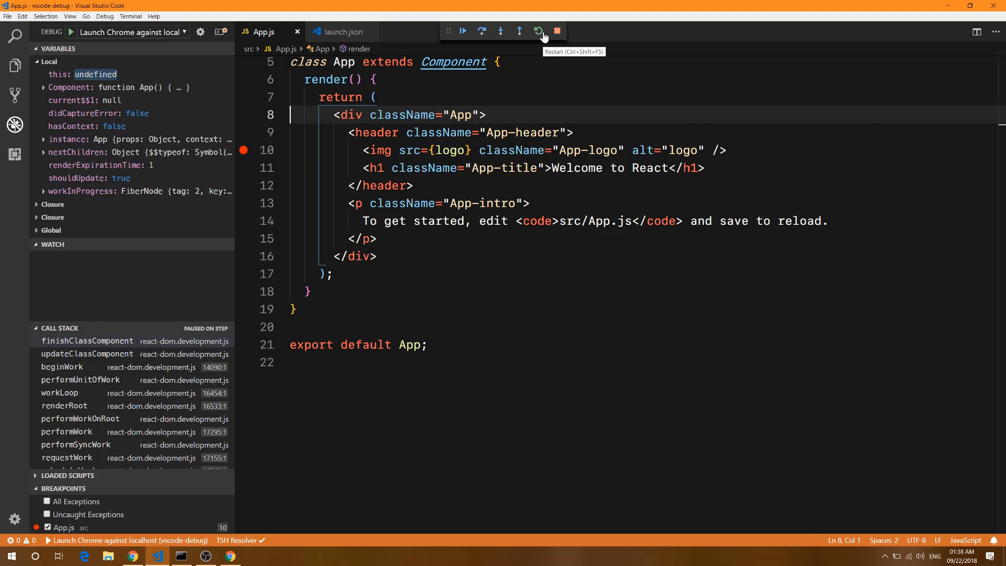
mouse_move(557, 31)
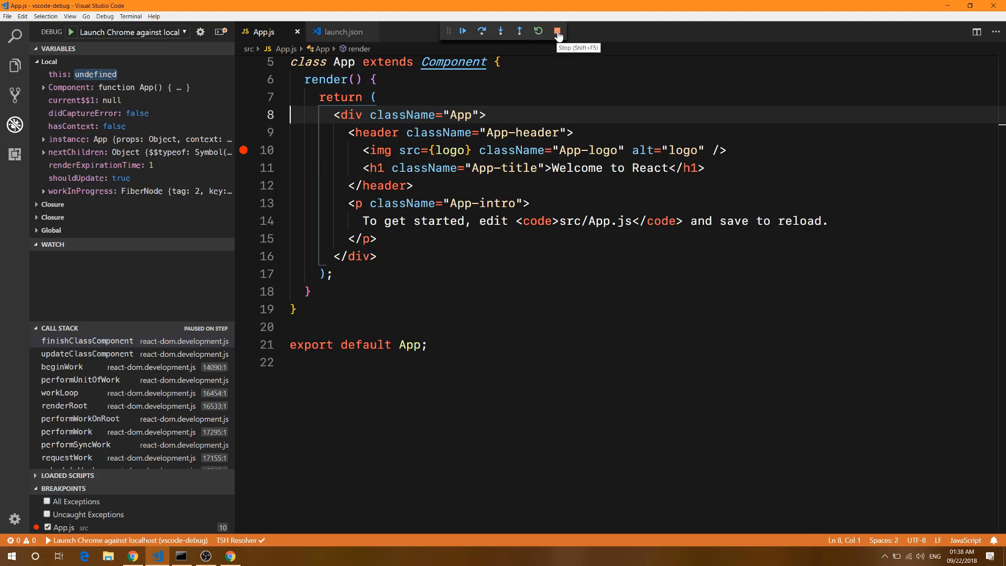